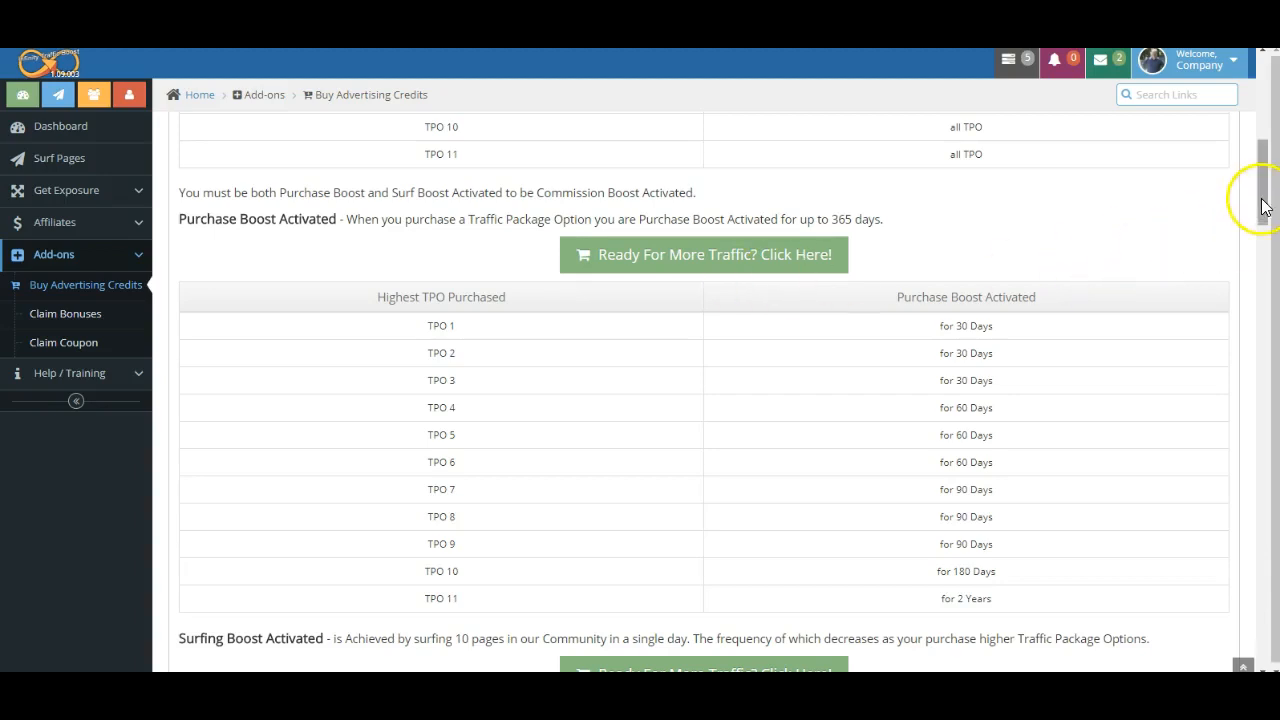
scroll(up, 3)
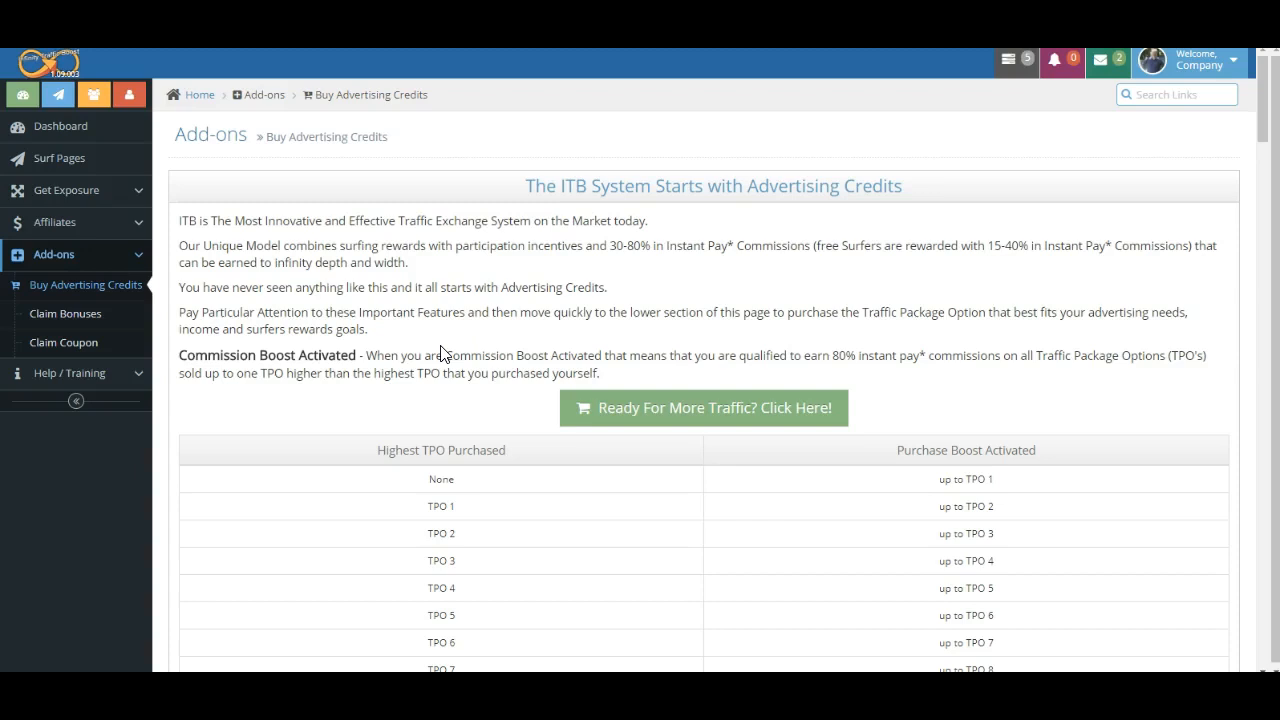
scroll(down, 3)
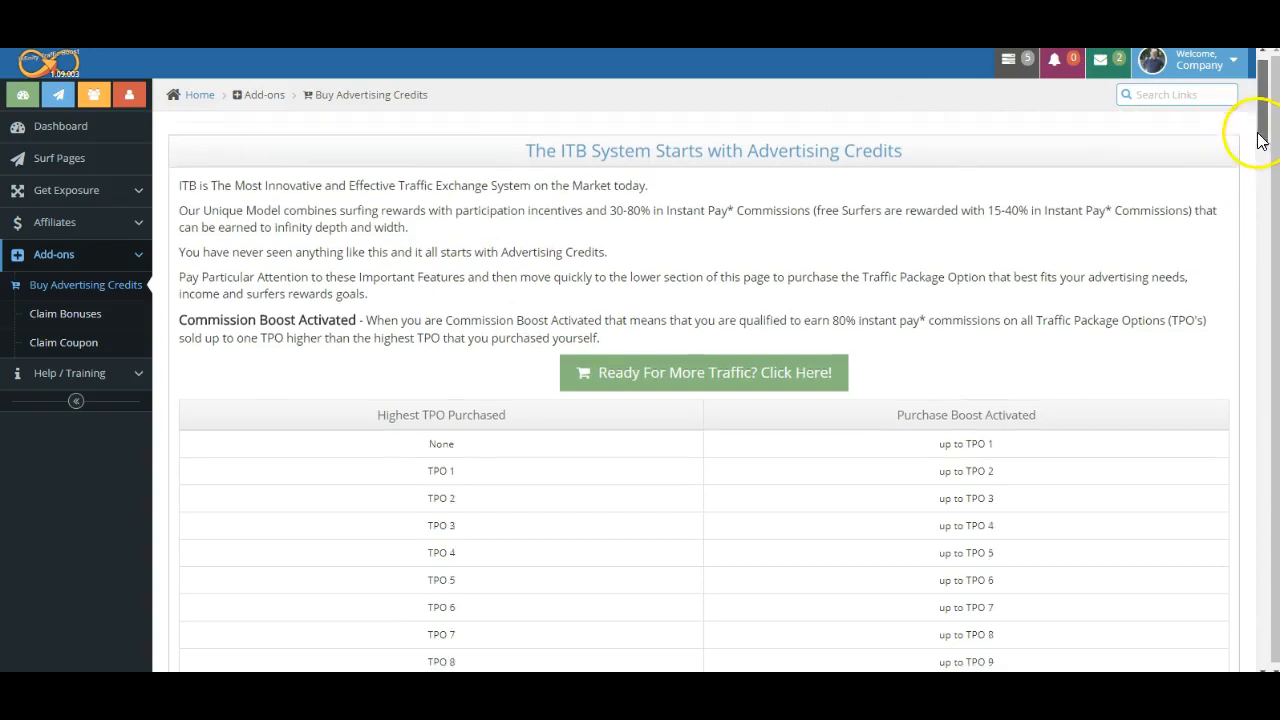
scroll(down, 3)
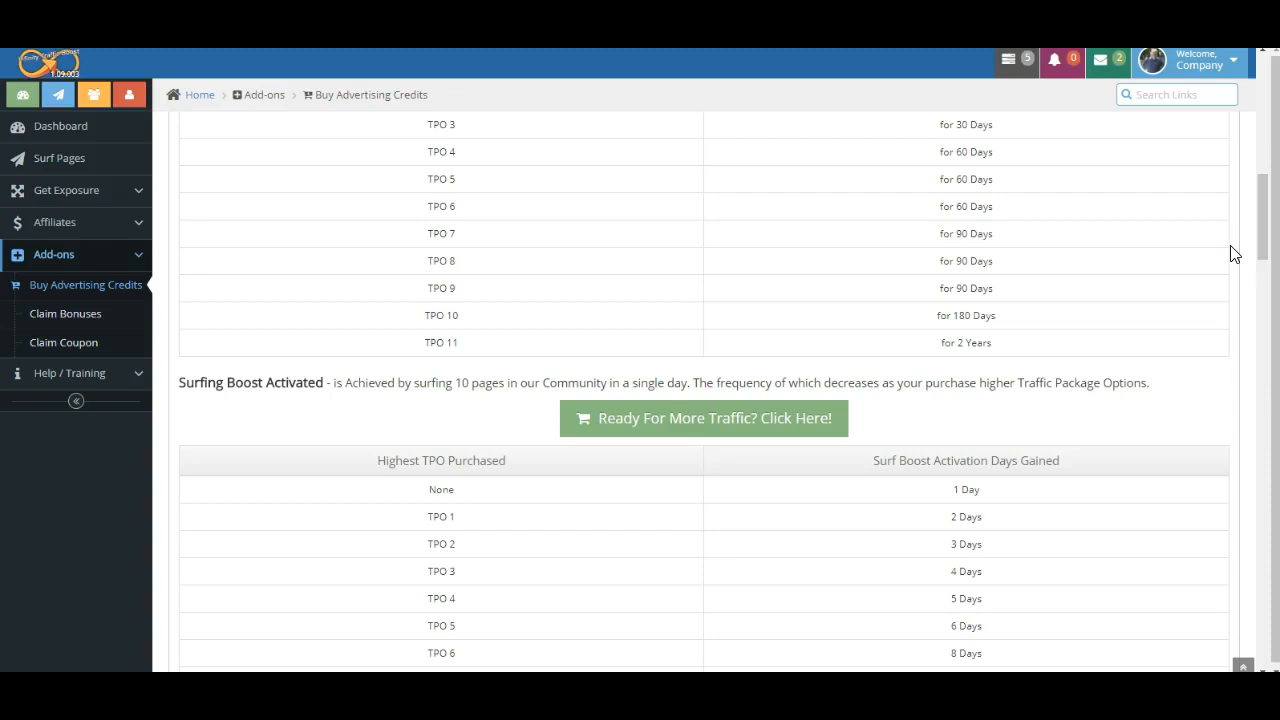
mouse_move(1270, 230)
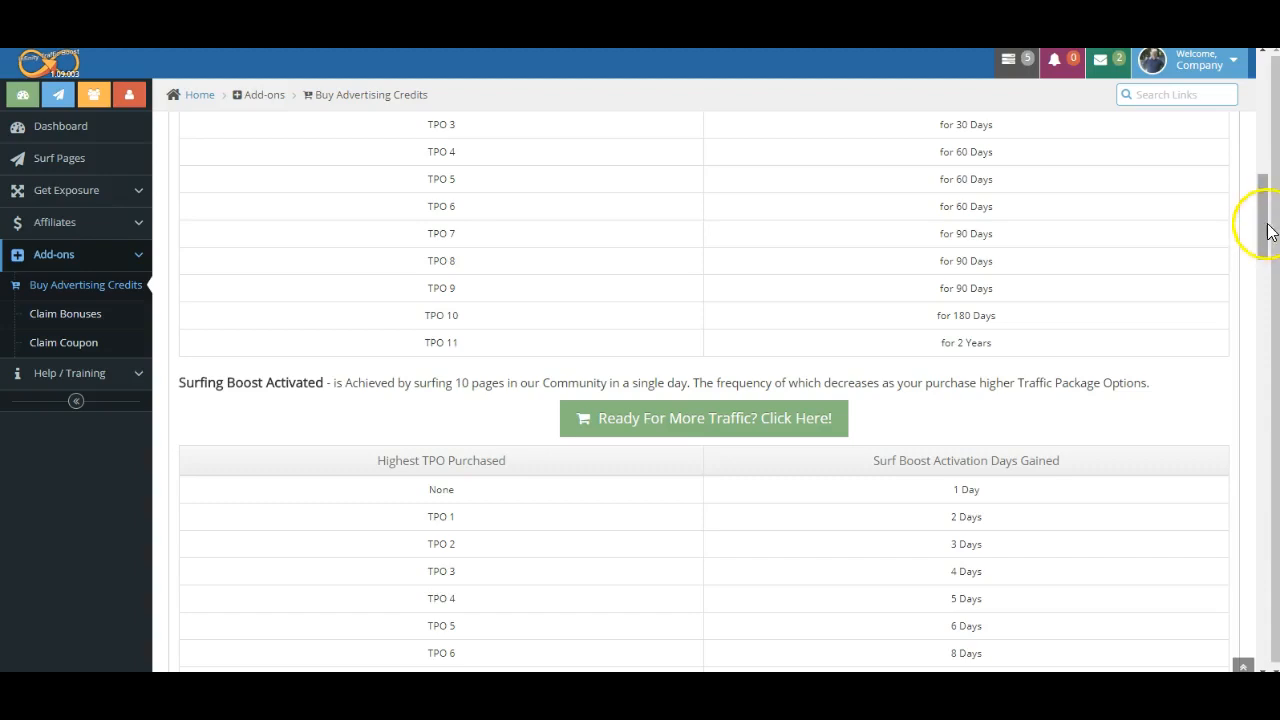
scroll(down, 3)
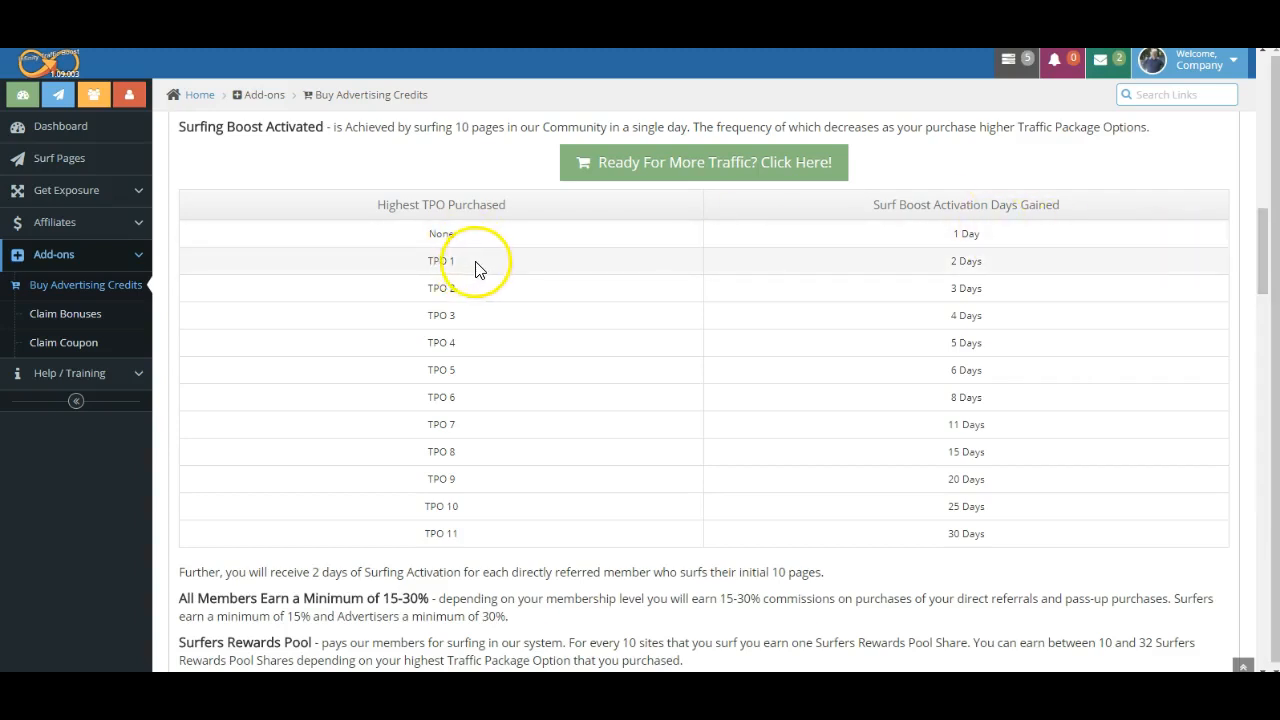
mouse_move(462, 318)
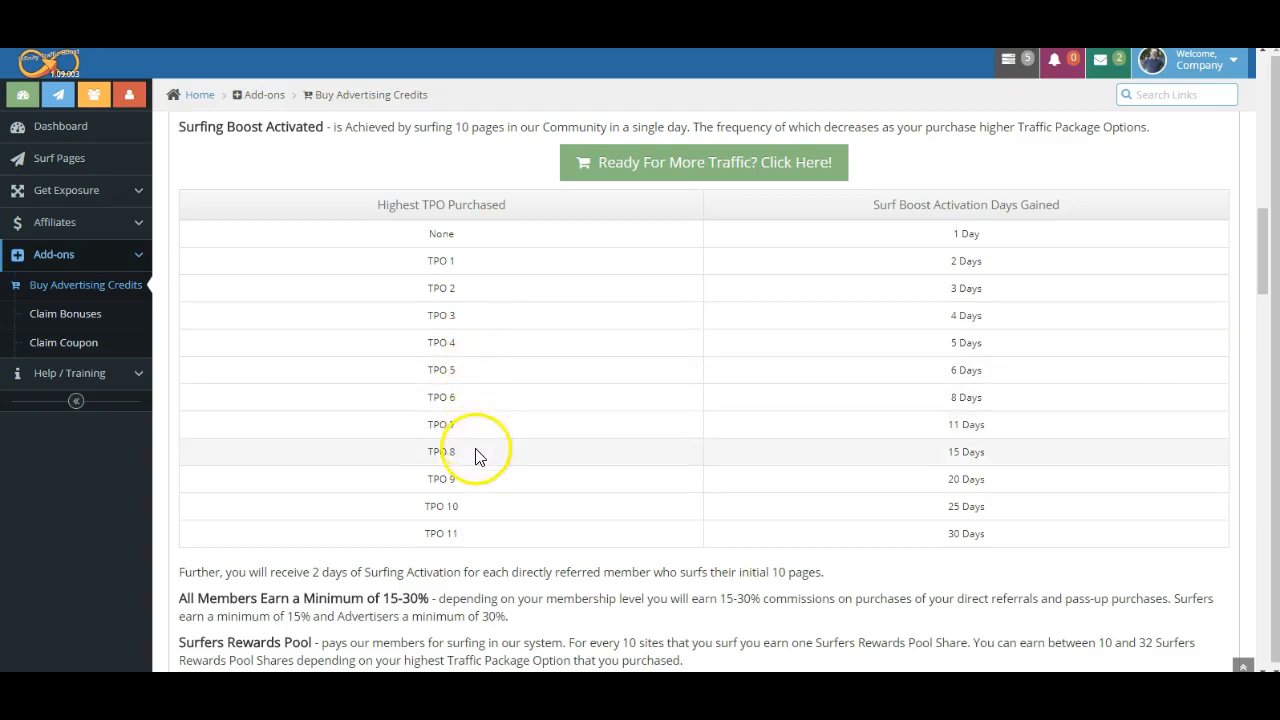
mouse_move(472, 512)
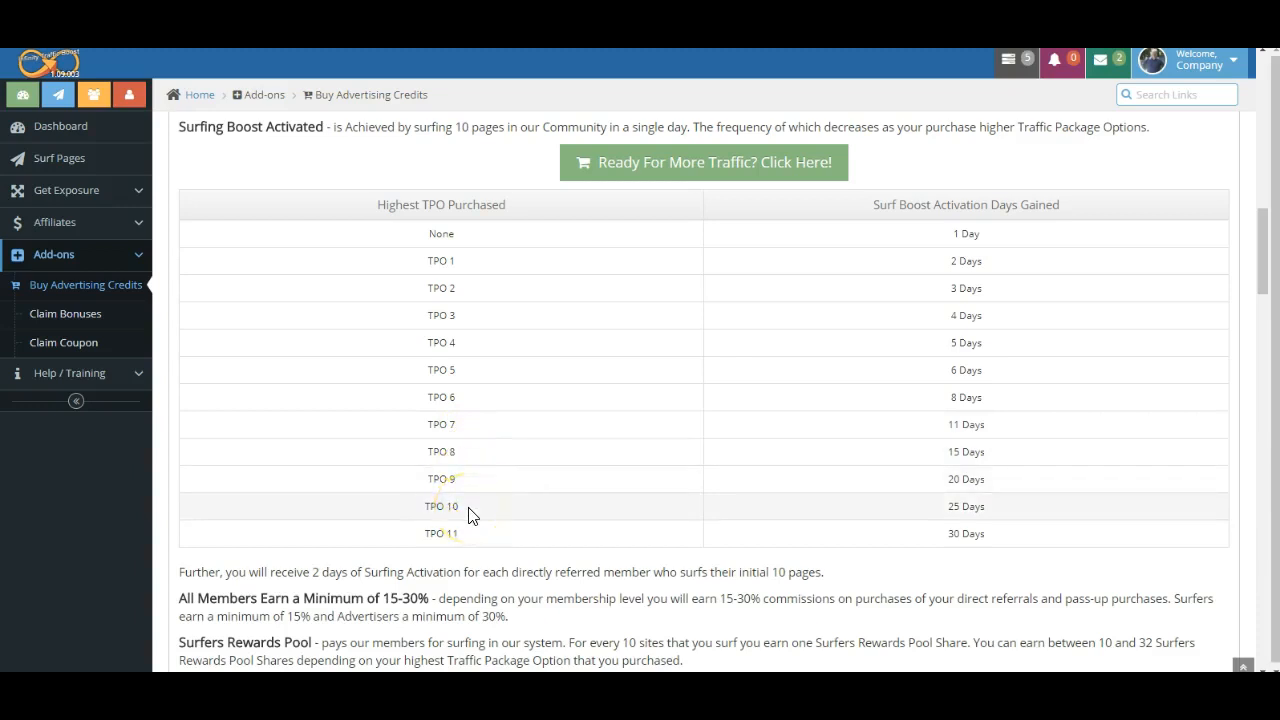
mouse_move(528, 468)
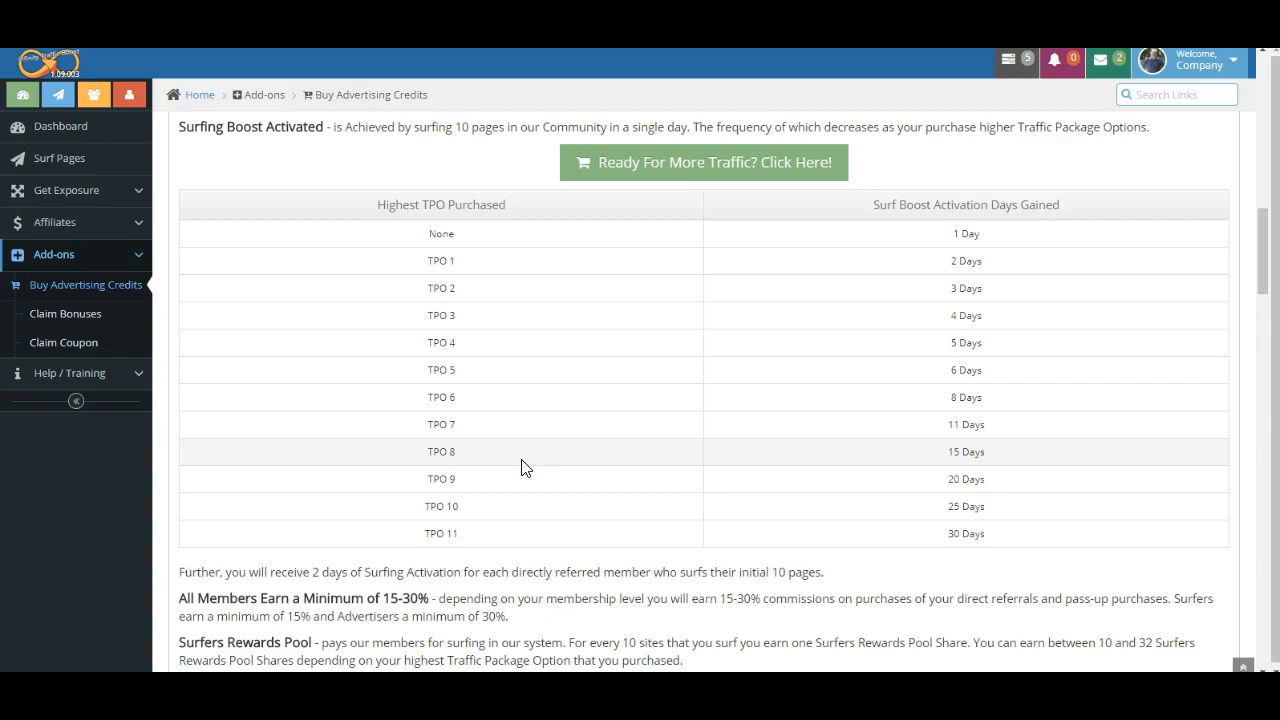
mouse_move(520, 480)
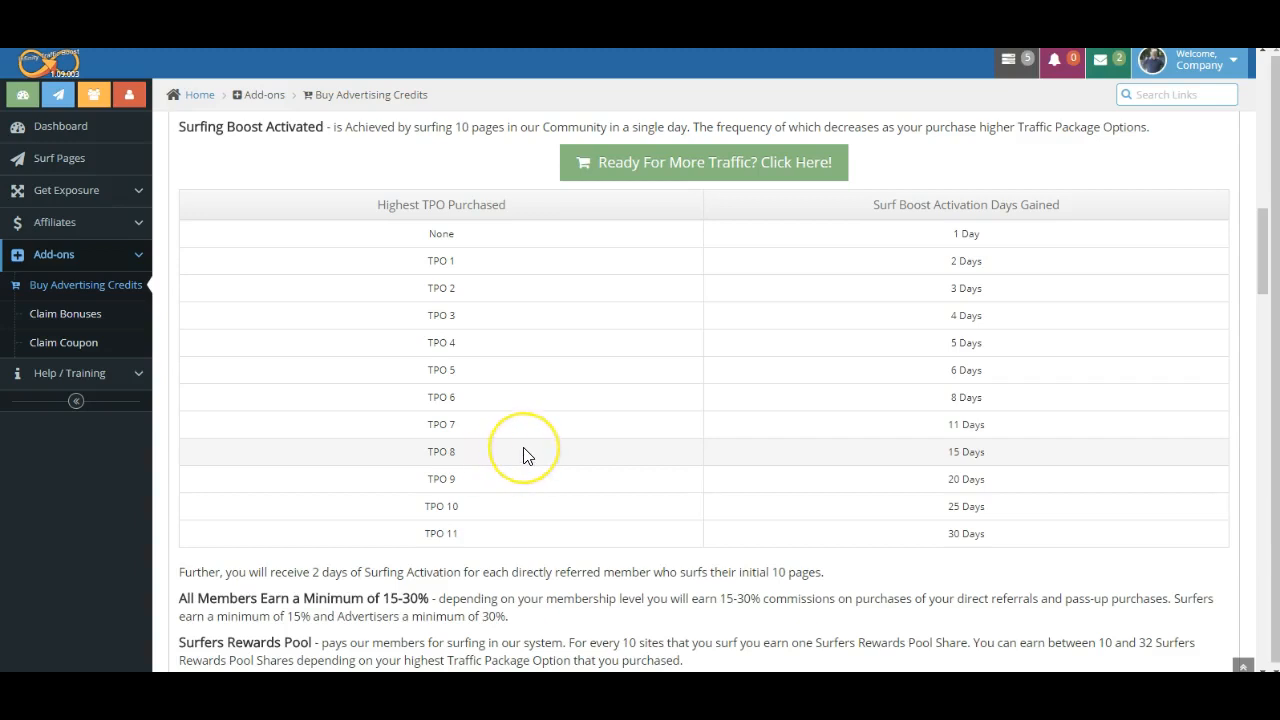
mouse_move(1256, 280)
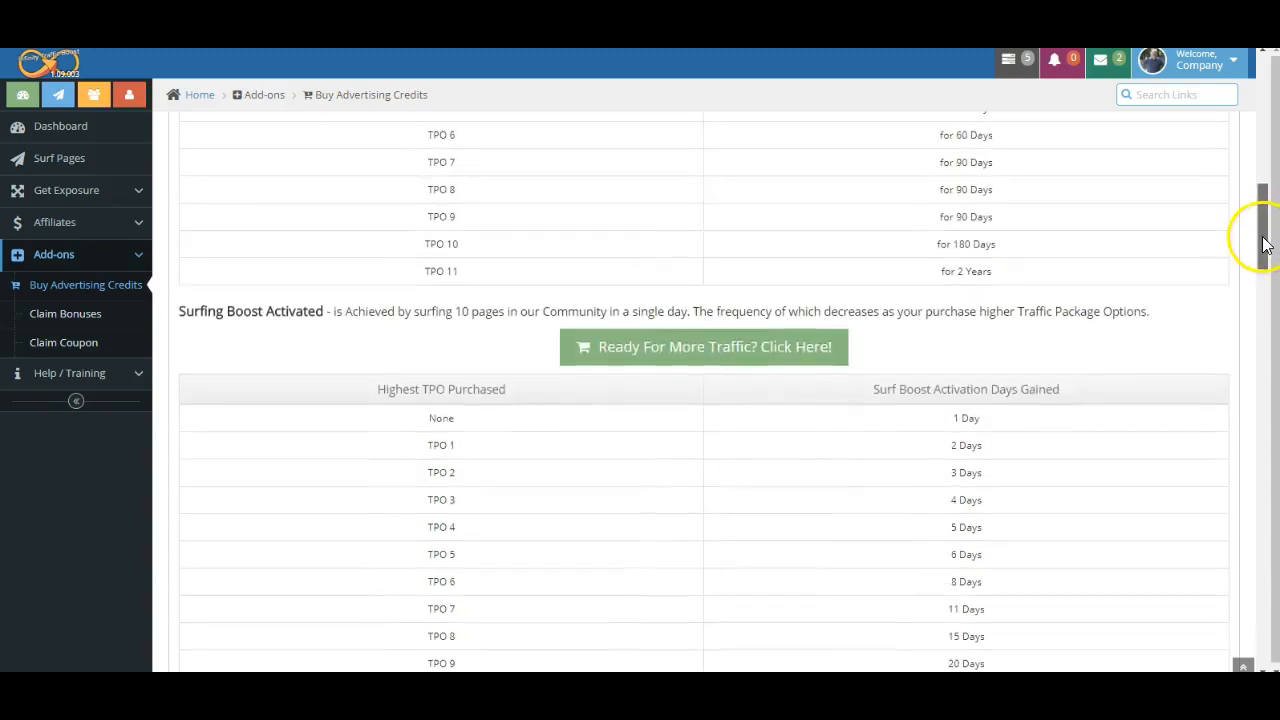
scroll(down, 3)
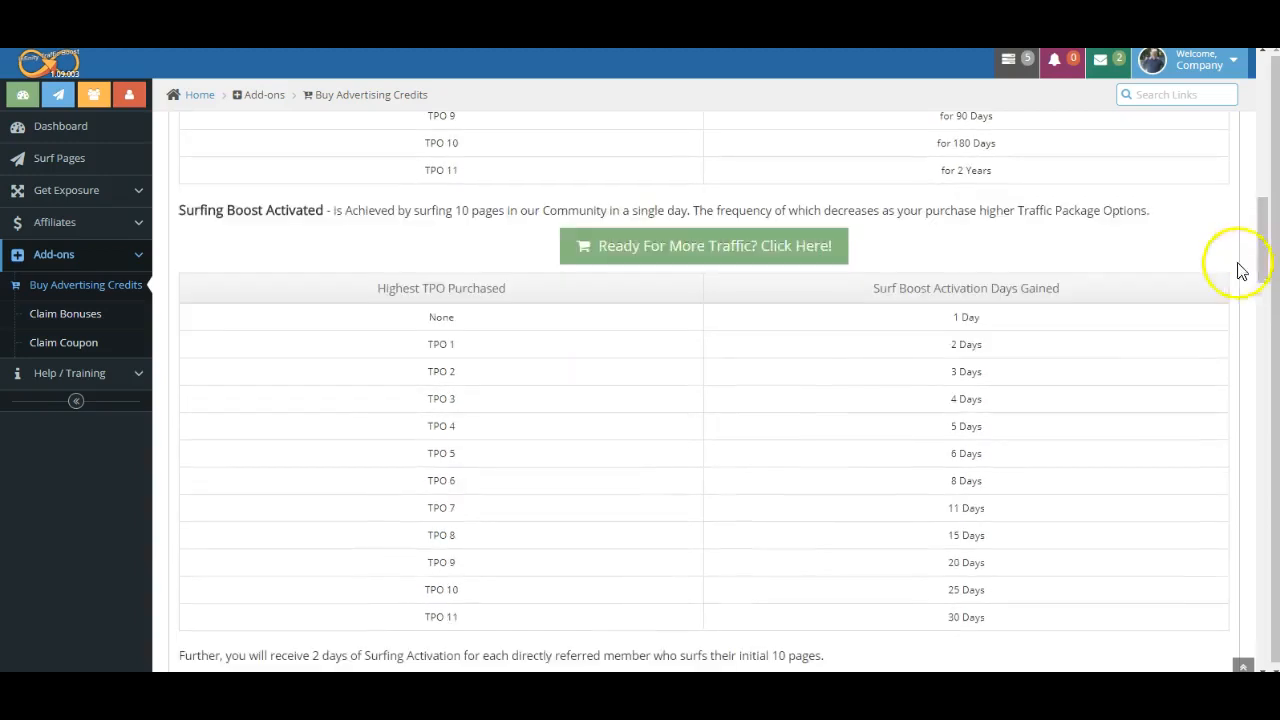
mouse_move(1080, 344)
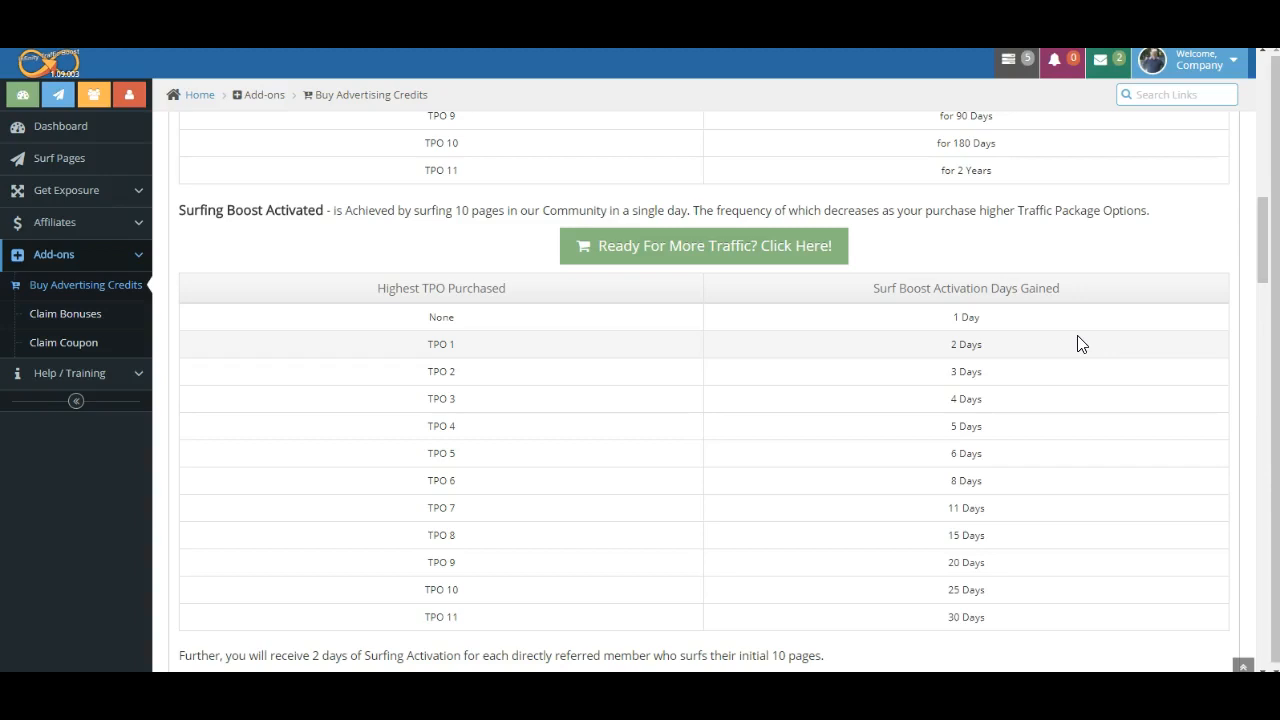
mouse_move(1268, 264)
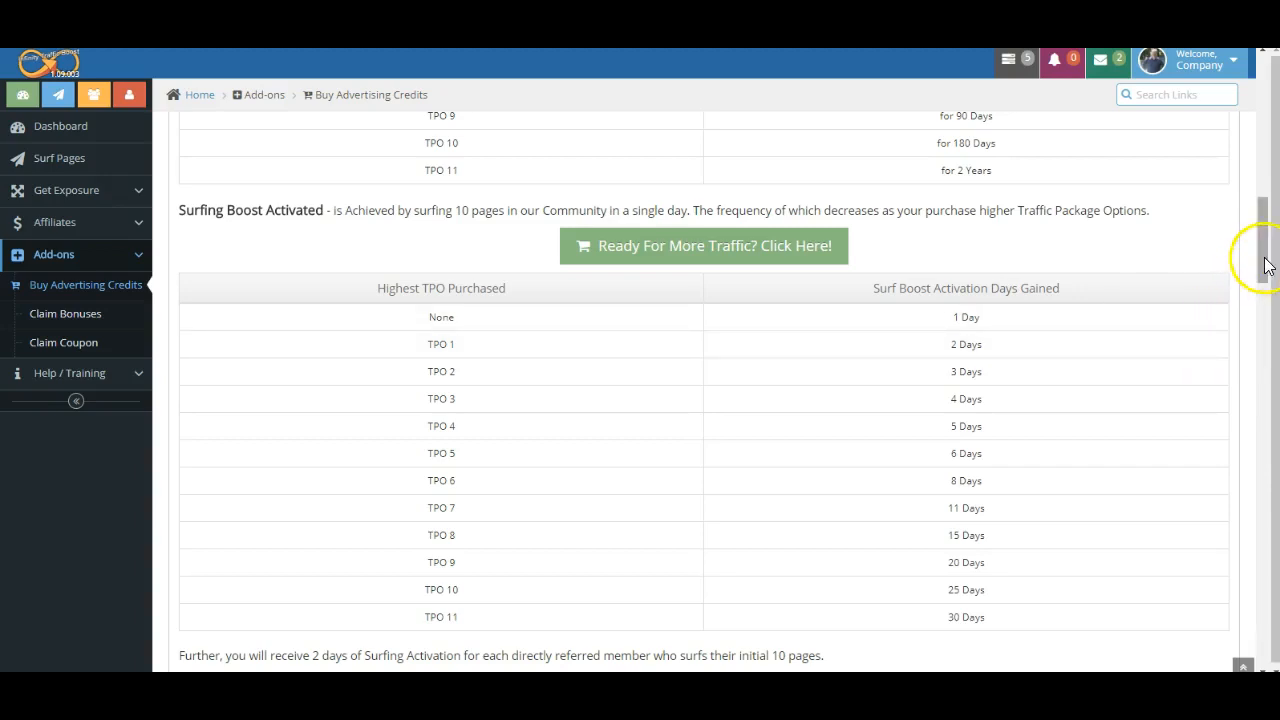
scroll(down, 3)
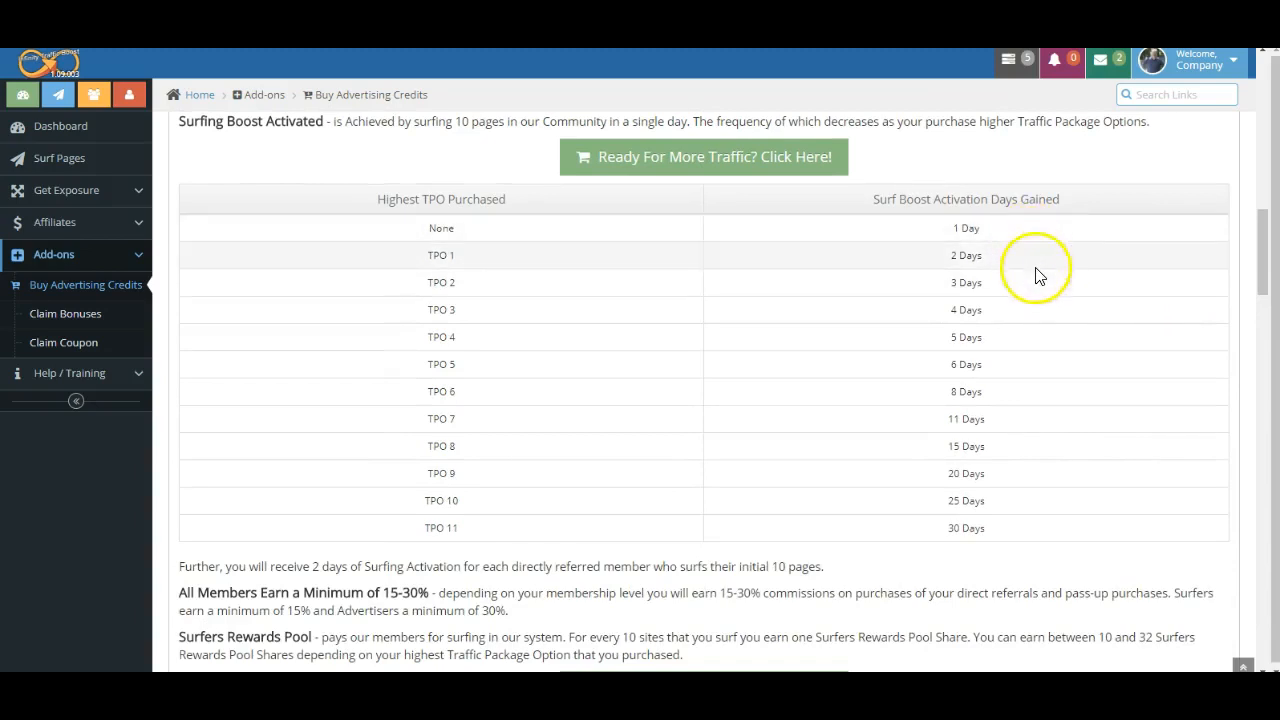